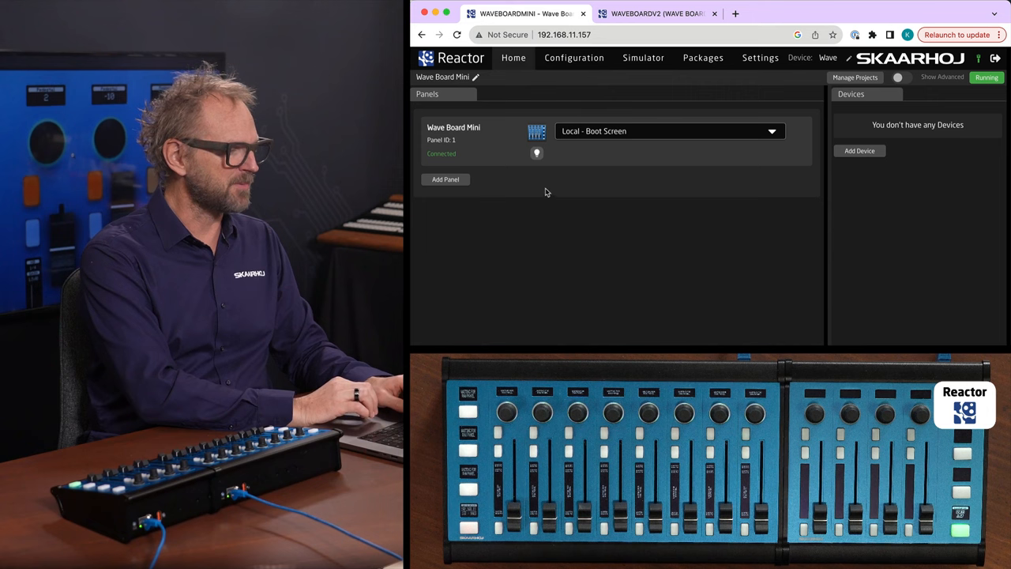
- View the Wave Board's hardware-manager package settings in its System Manager
left_click(657, 12)
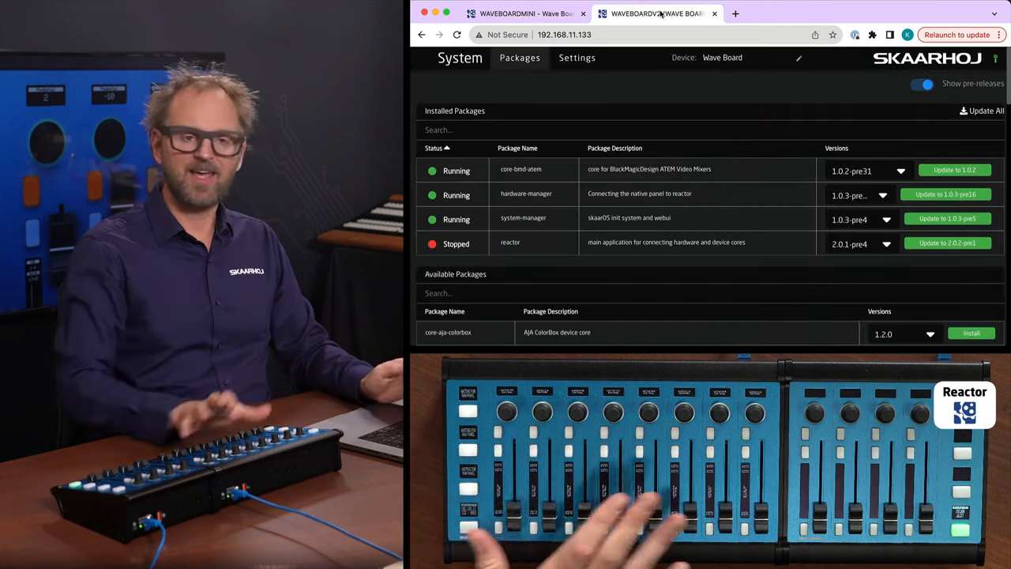
left_click(526, 193)
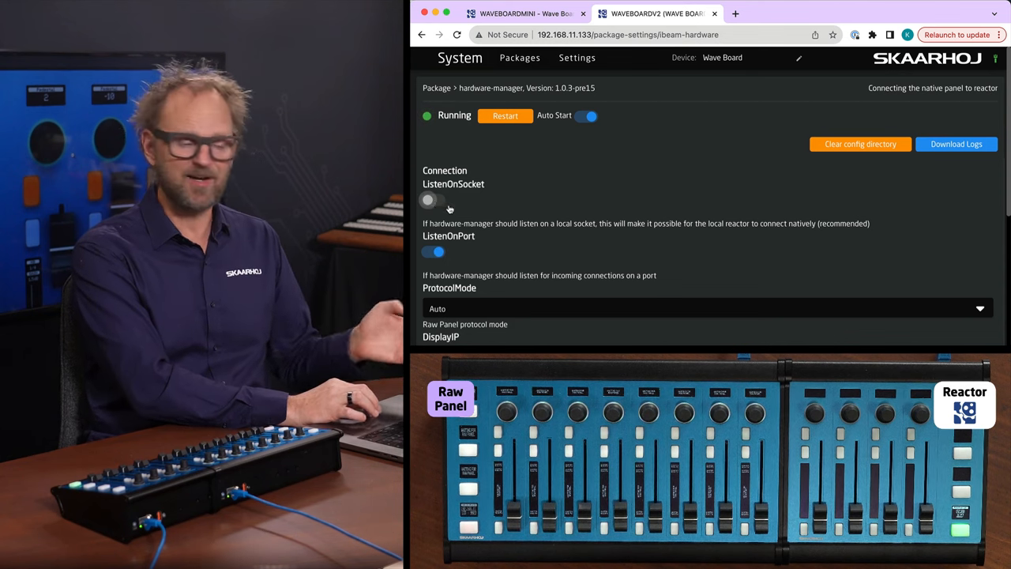
left_click(520, 57)
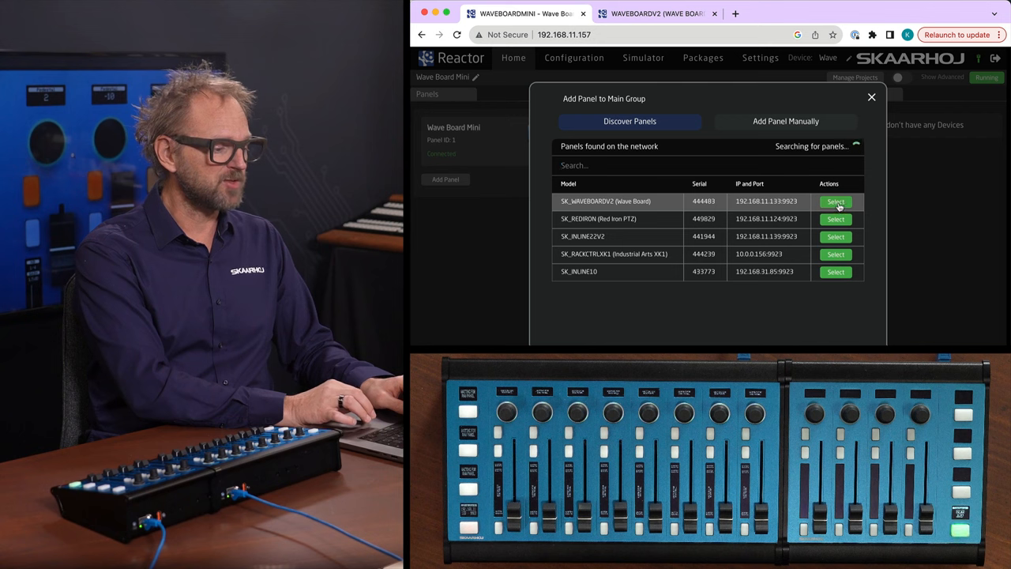
- Assign the Wave Board Mini the 'Wave Board V2+Wave Board Mini - Prodigy.MP' configuration without adding a panel
left_click(836, 202)
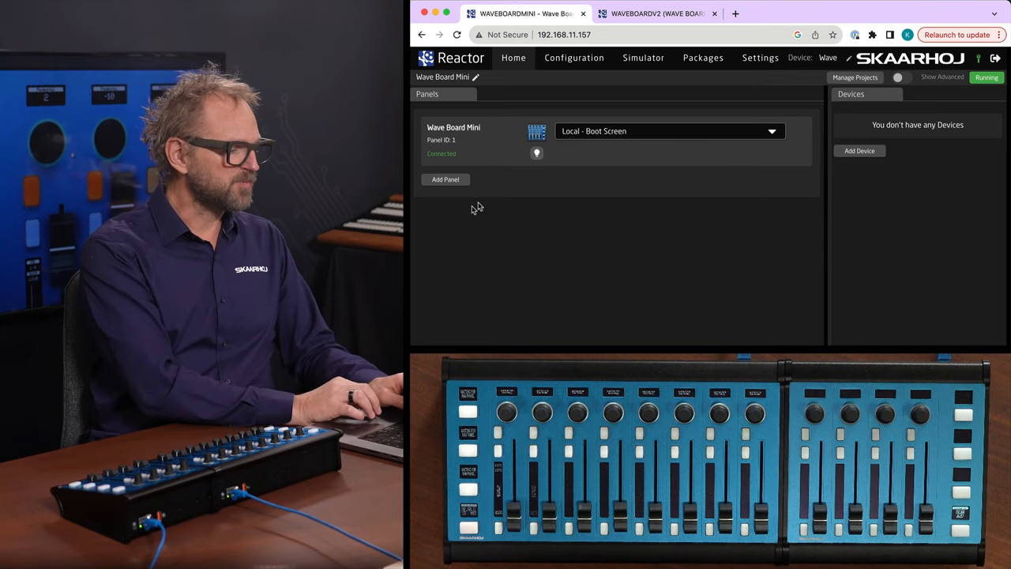
left_click(667, 132)
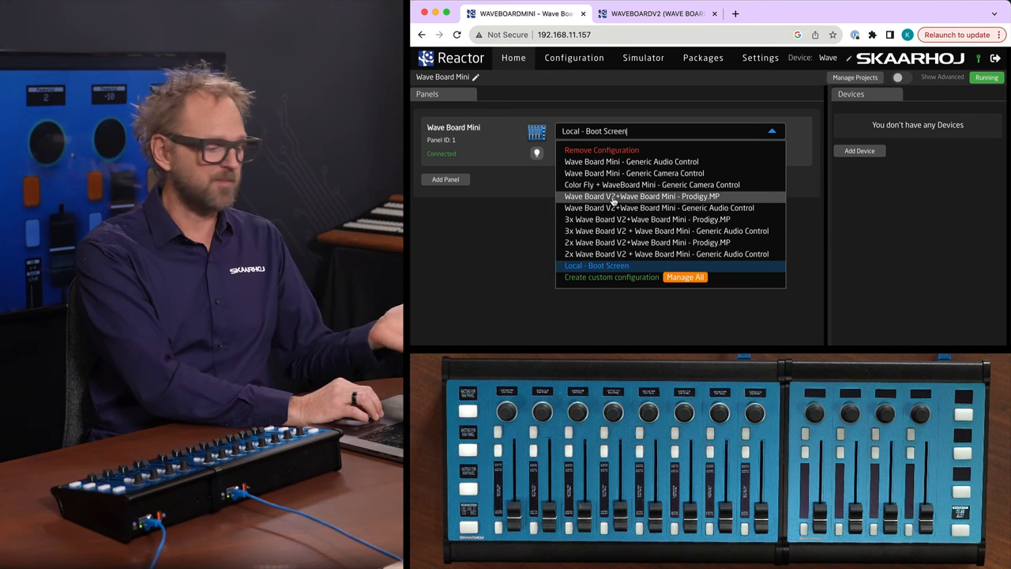
left_click(642, 196)
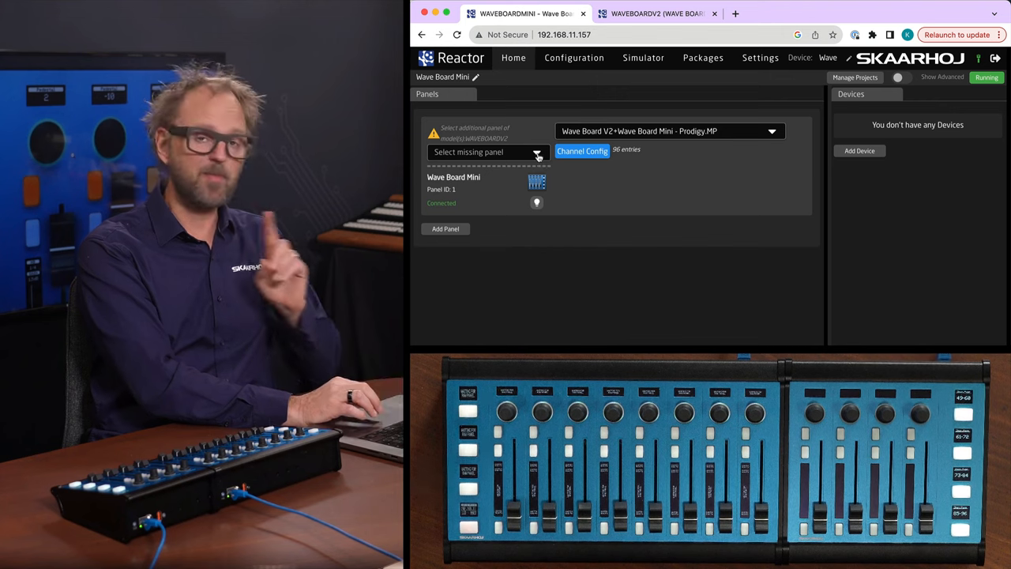
- Fill the missing panel slot with the discovered SK_WAVEBOARDV2 panel
left_click(488, 151)
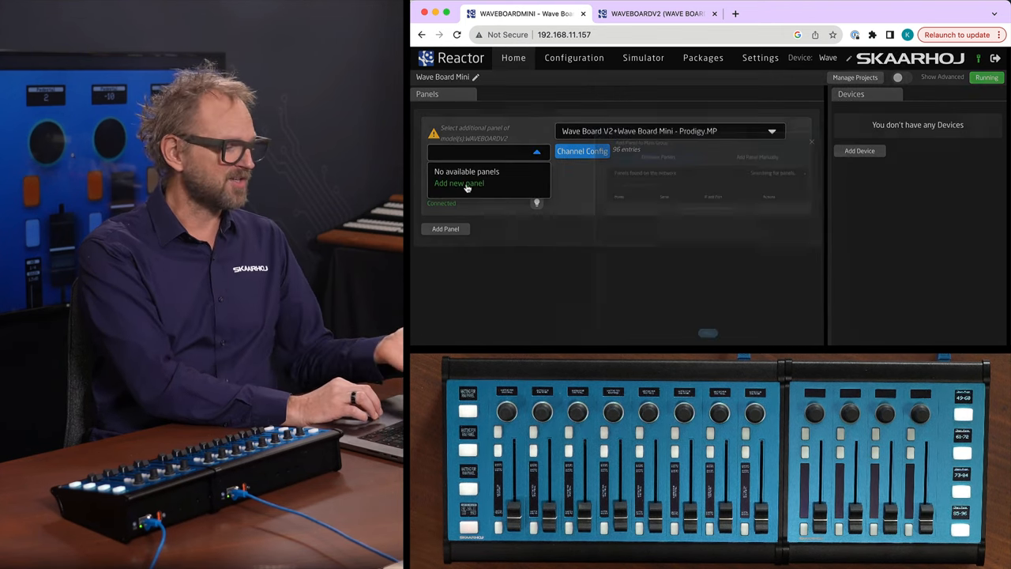
left_click(458, 183)
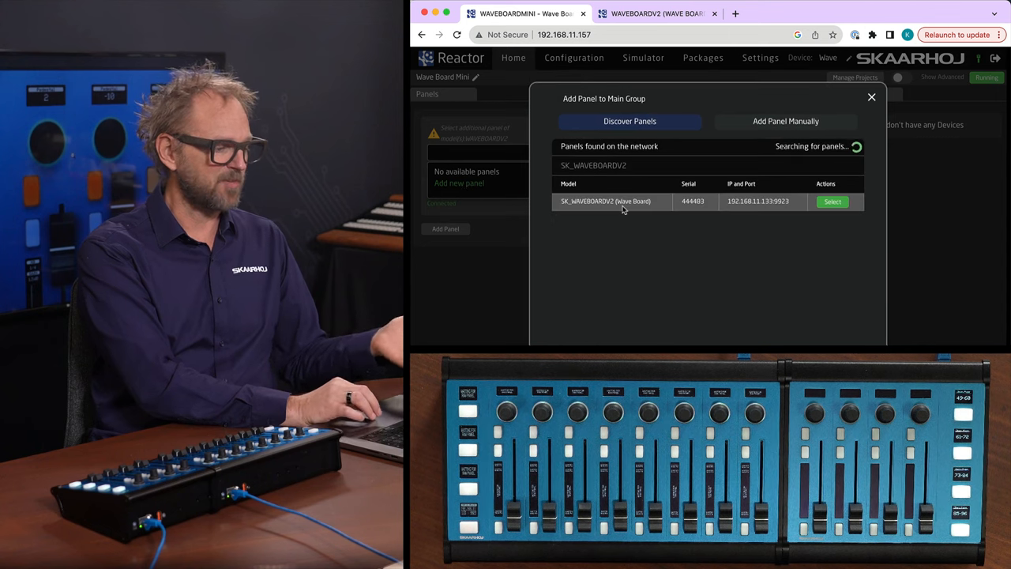
left_click(831, 202)
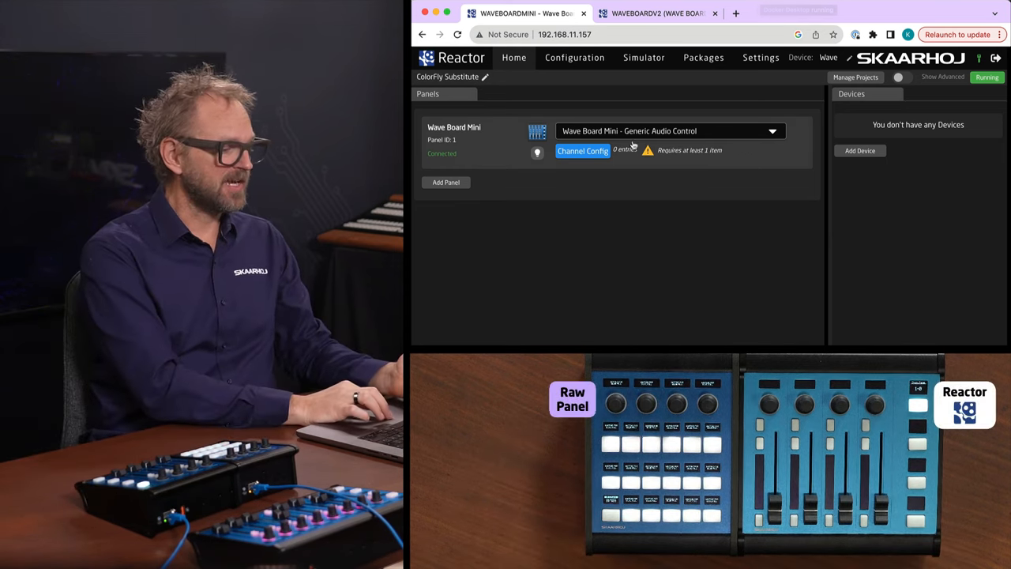
- Apply 'Inline 22 + WaveBoard Mini - Generic Camera Control', add the discovered SK_INLINE22V2, and begin device discovery
left_click(669, 129)
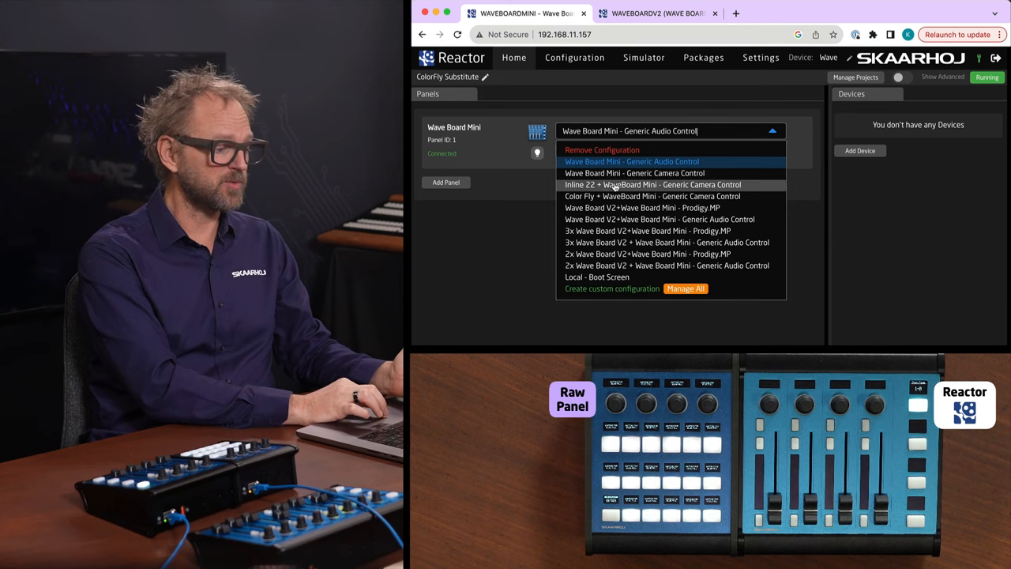
left_click(652, 184)
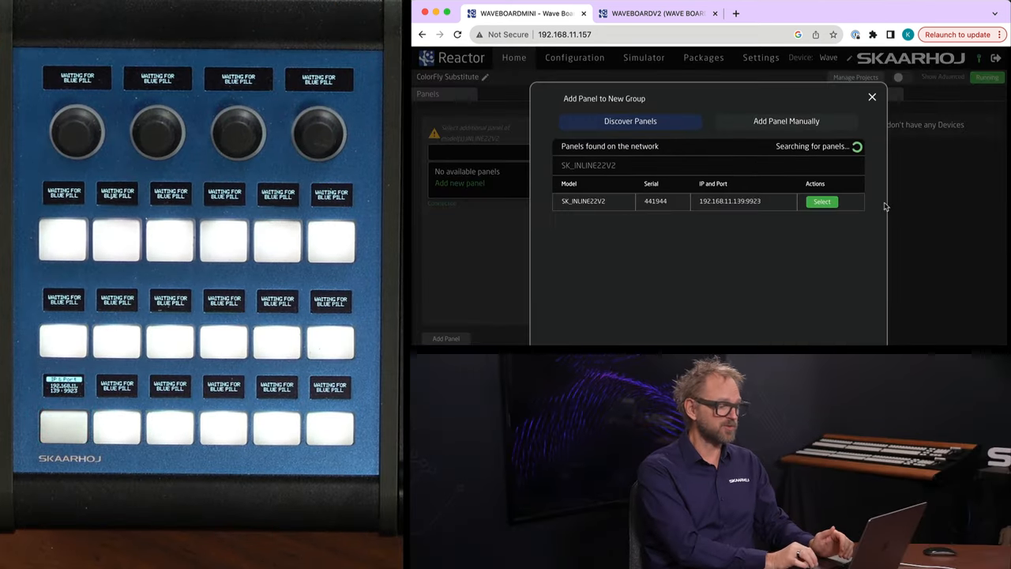
left_click(822, 201)
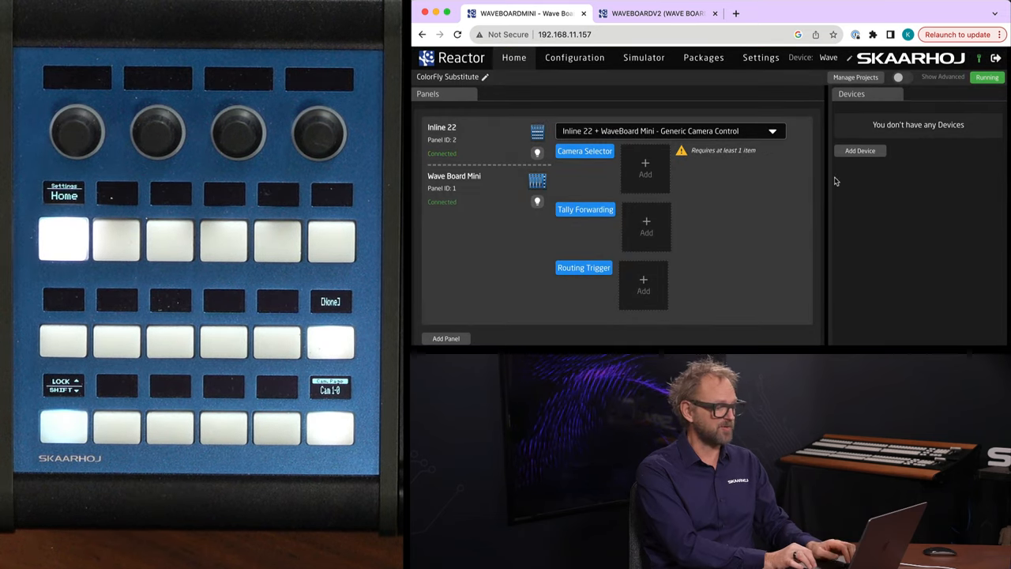
left_click(860, 151)
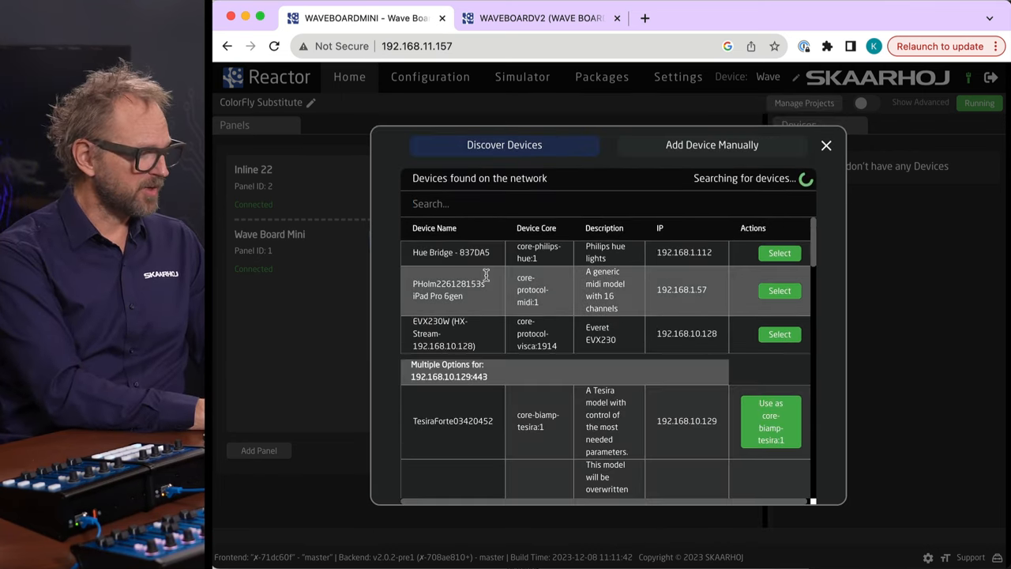
- Browse down the Discover Devices list of cameras
scroll("down", 3)
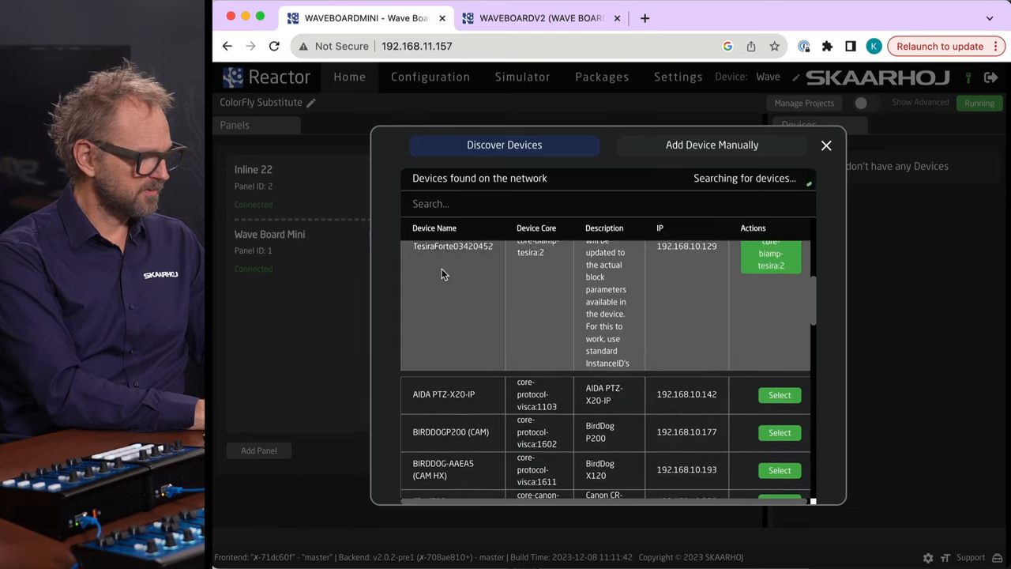
scroll("down", 3)
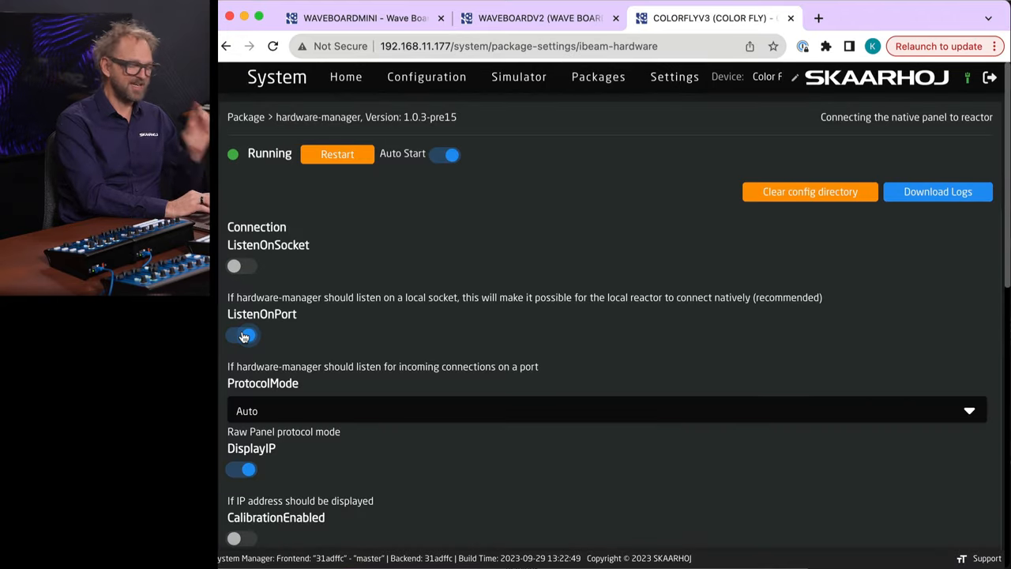
- Enable ListenOnPort in the ColorFly's hardware-manager and save with restart
left_click(244, 335)
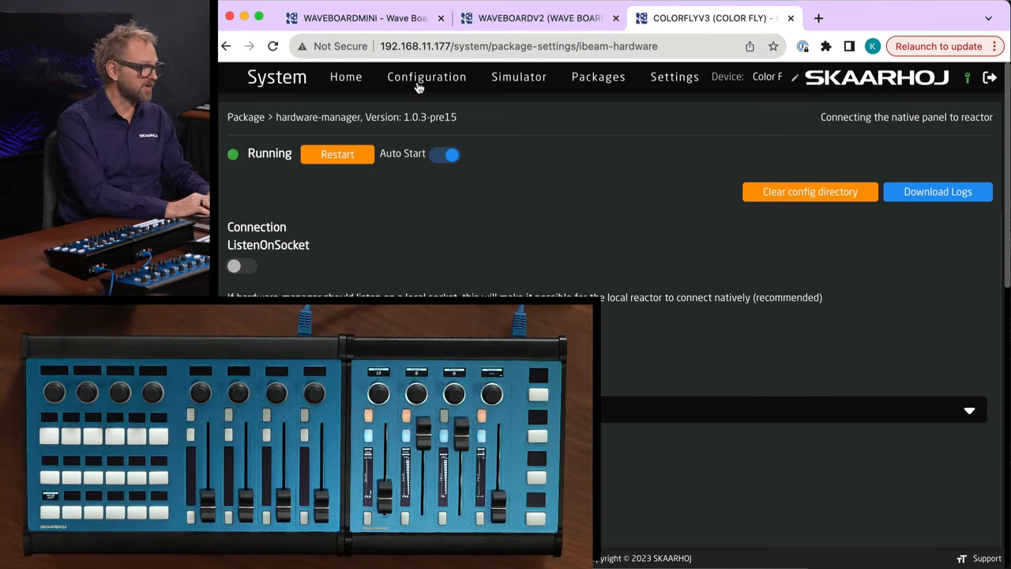
scroll("down", 3)
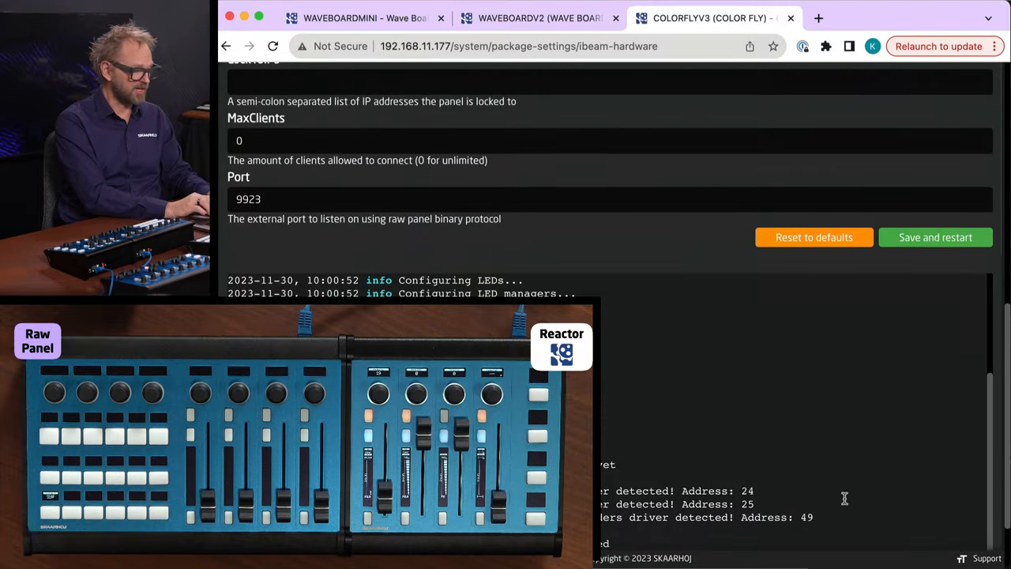
left_click(935, 237)
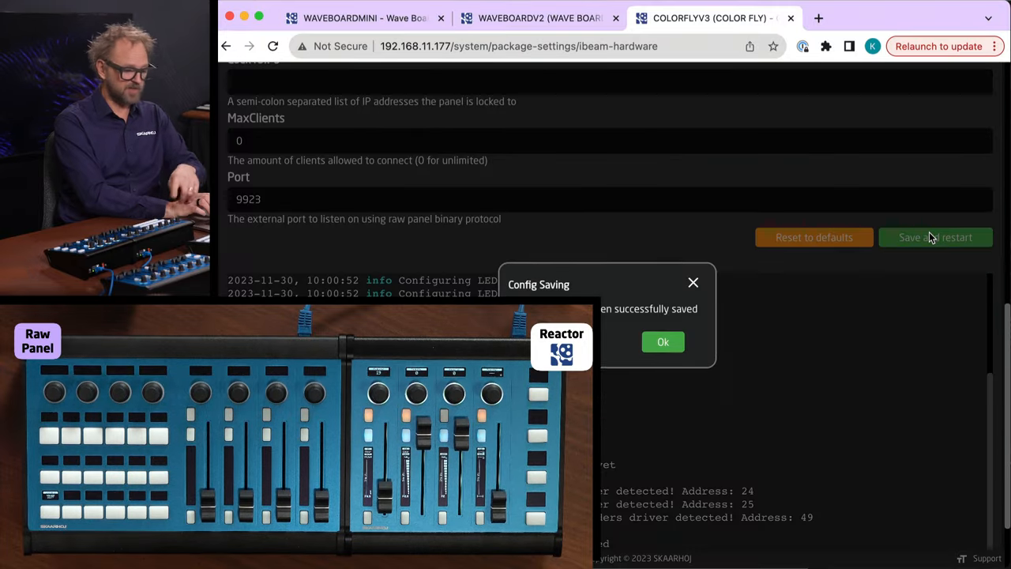
left_click(663, 341)
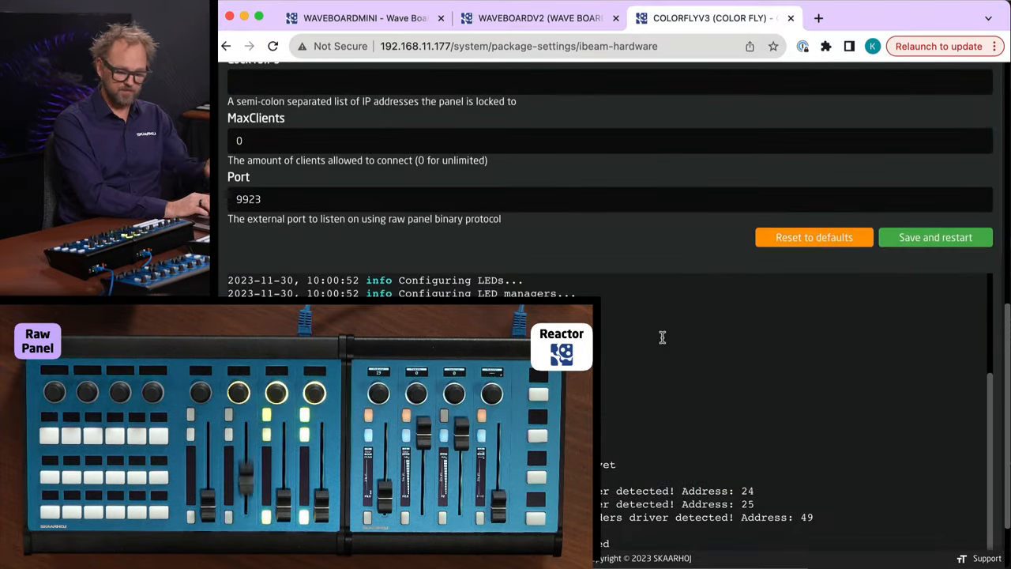
- In Reactor, remove the Inline 22 configuration and its disconnected panel, leaving only the Wave Board Mini
left_click(537, 17)
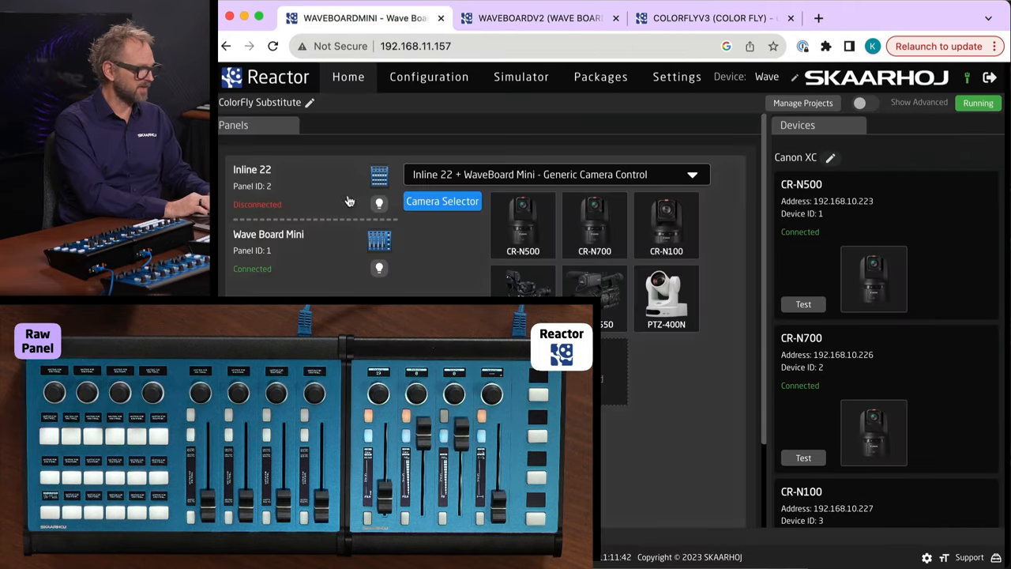
left_click(556, 174)
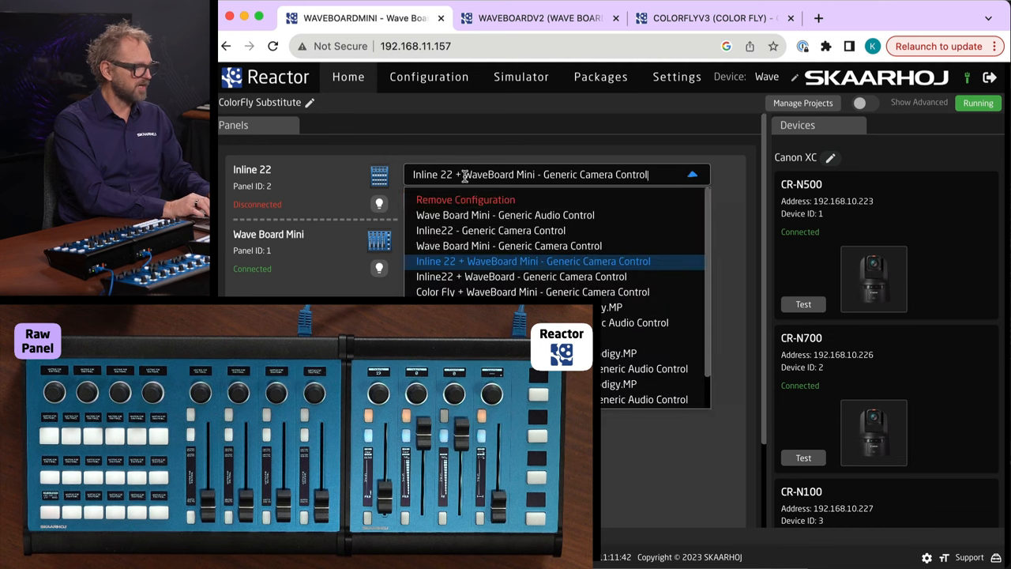
left_click(465, 199)
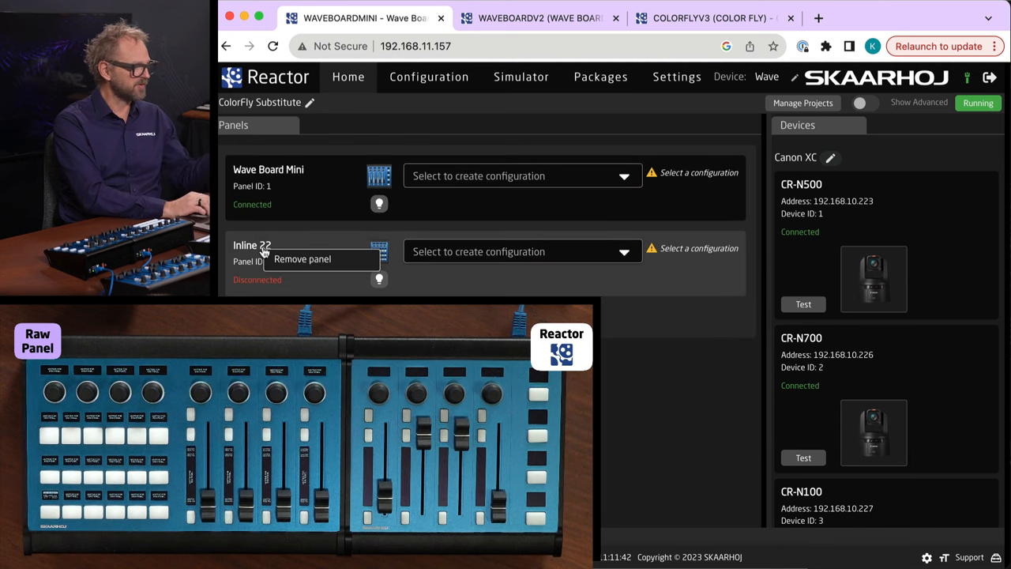
left_click(301, 259)
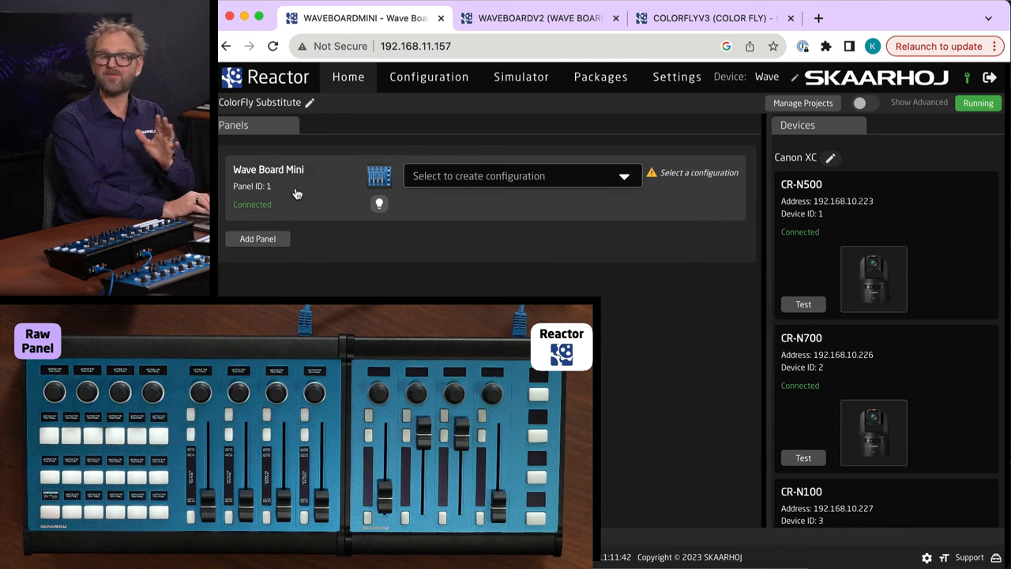
left_click(521, 175)
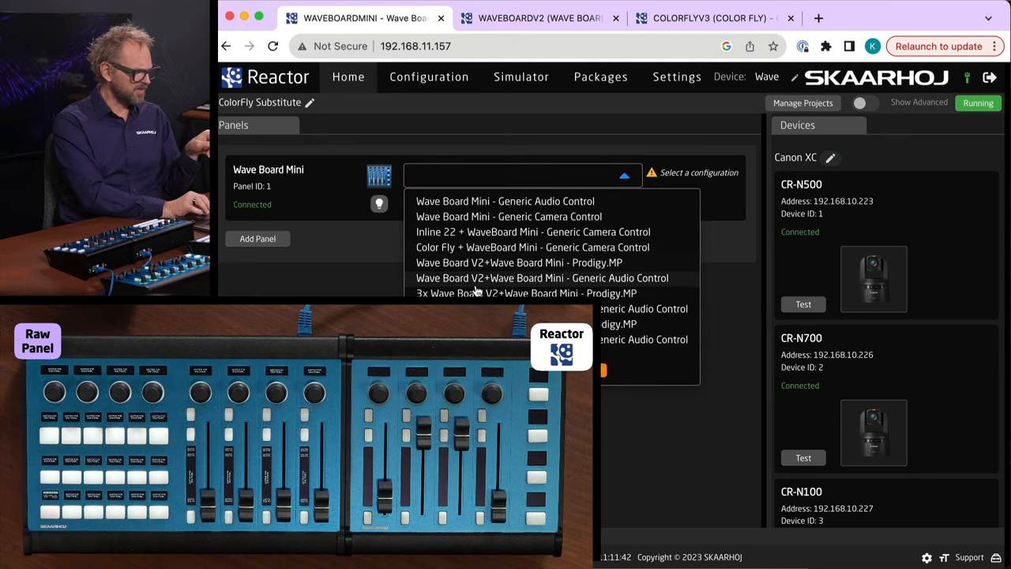
mouse_move(490, 241)
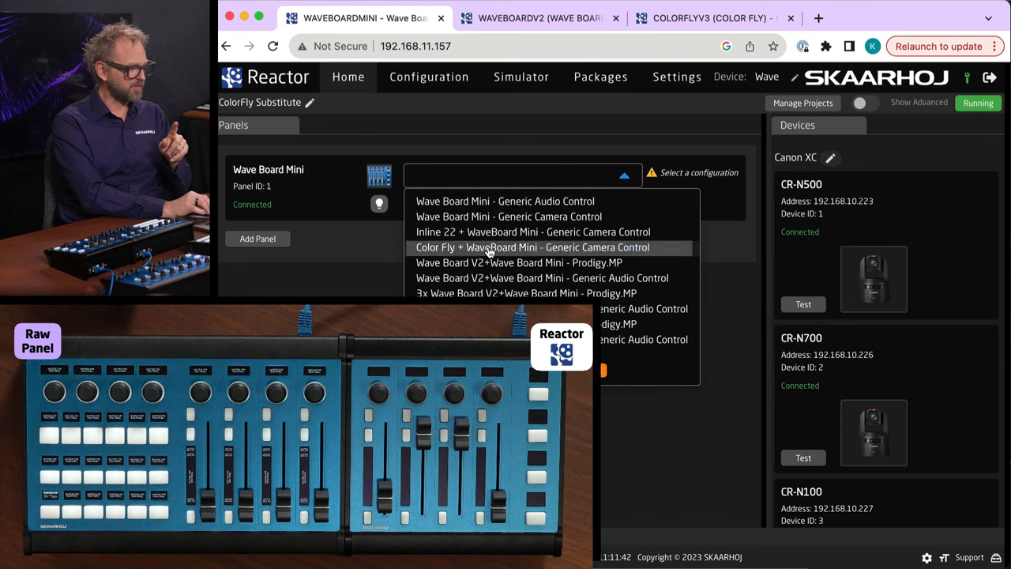
- Apply 'Color Fly + WaveBoard Mini - Generic Camera Control' and add the discovered SK_COLORFLYV3 panel
left_click(522, 246)
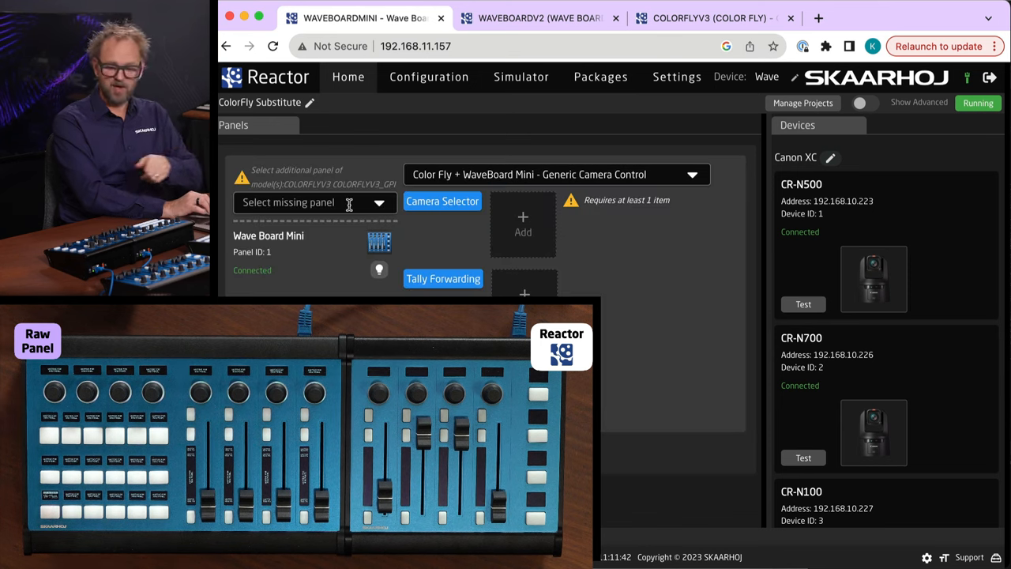
left_click(314, 202)
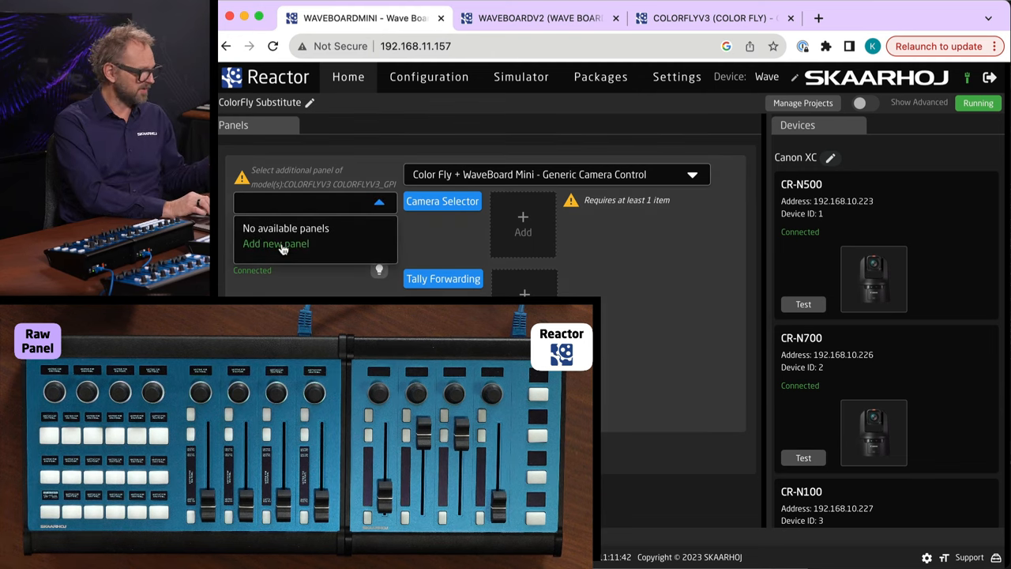
left_click(275, 243)
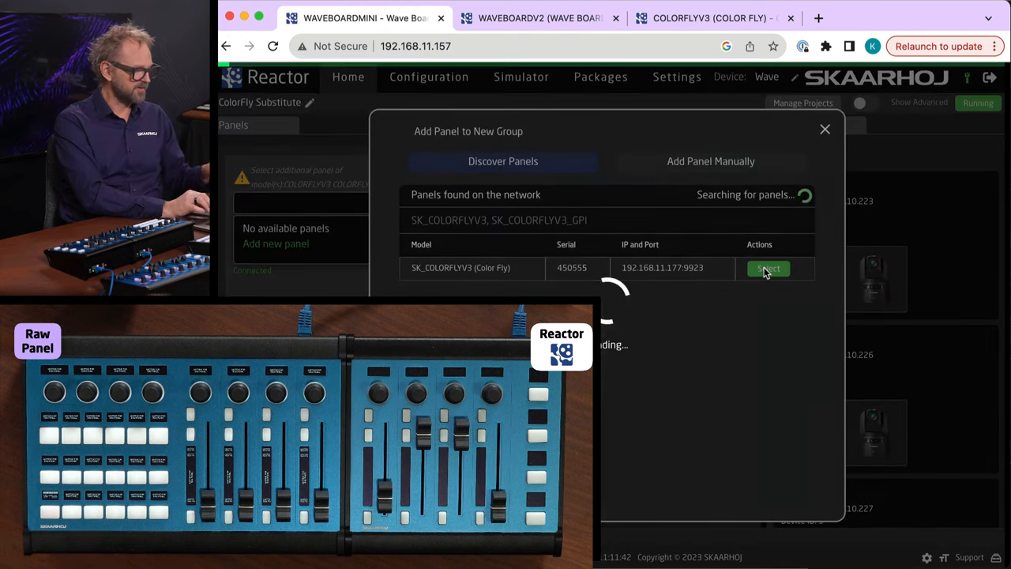
left_click(768, 269)
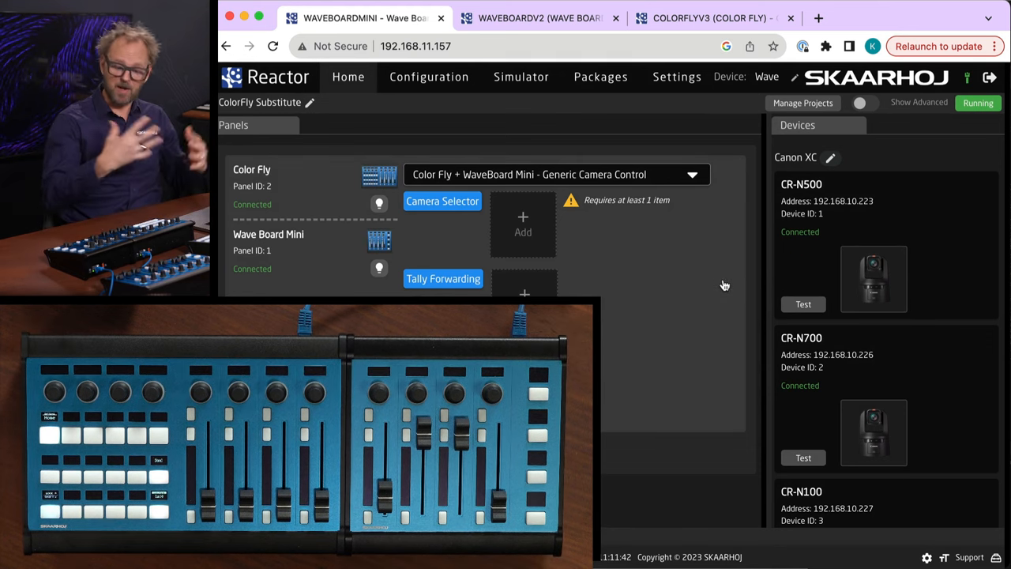
- Add Canon cameras from the device collection to the ColorFly camera selector
left_click(523, 224)
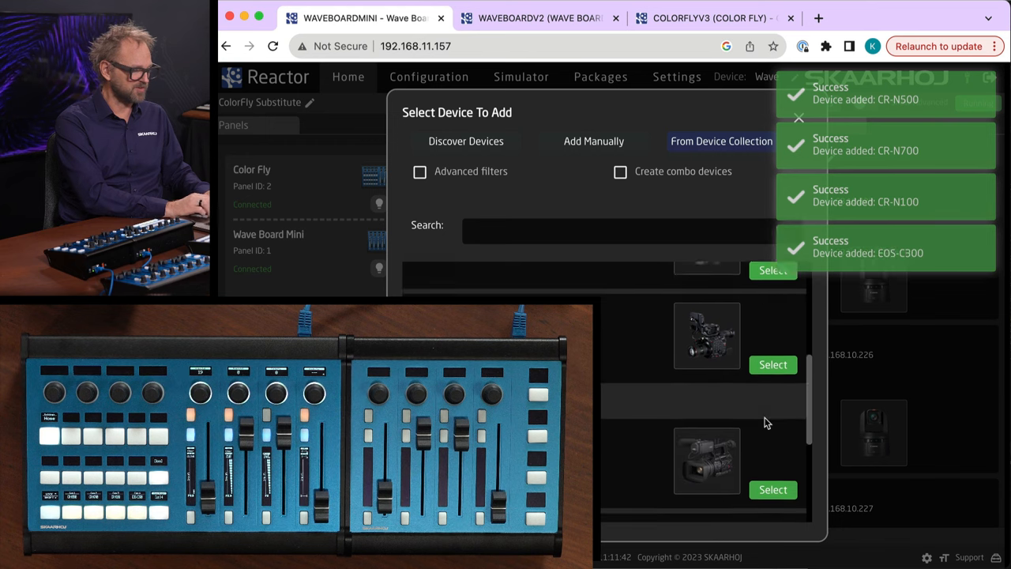
left_click(771, 380)
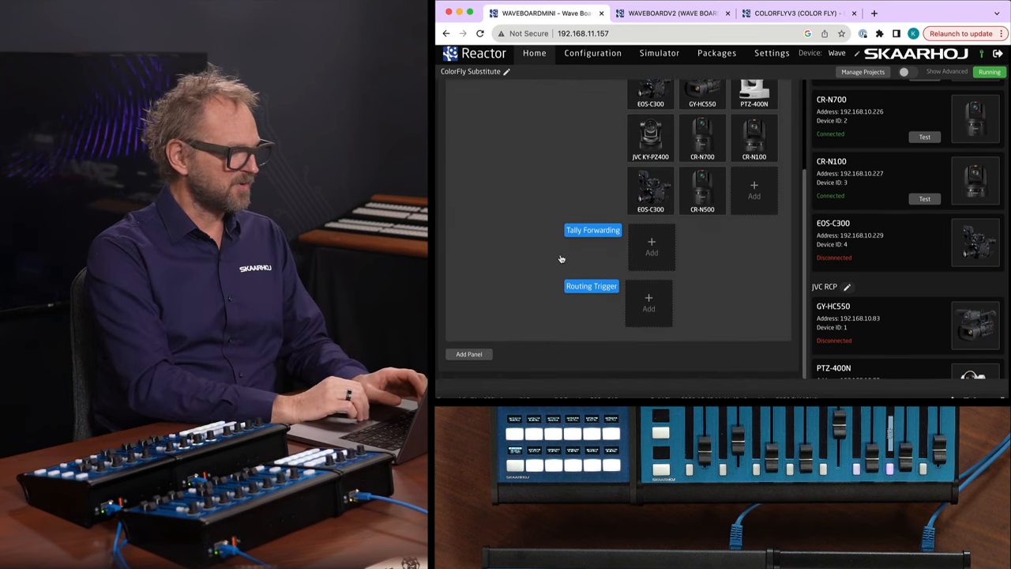
- Set the Wave Board to 'Inline22 + WaveBoard - Generic Camera Control' and add the discovered SK_INLINE22V2
left_click(467, 354)
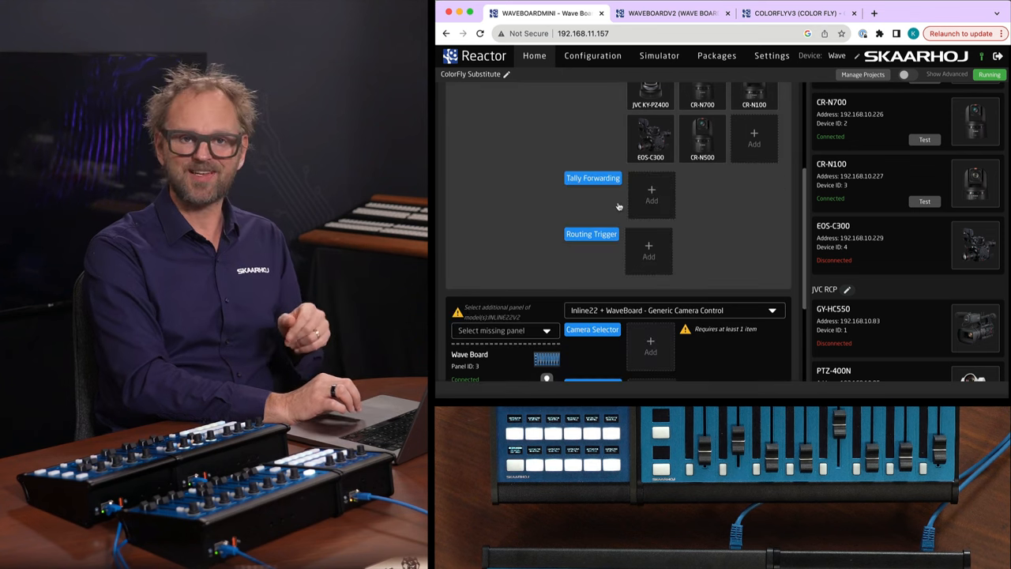
left_click(506, 330)
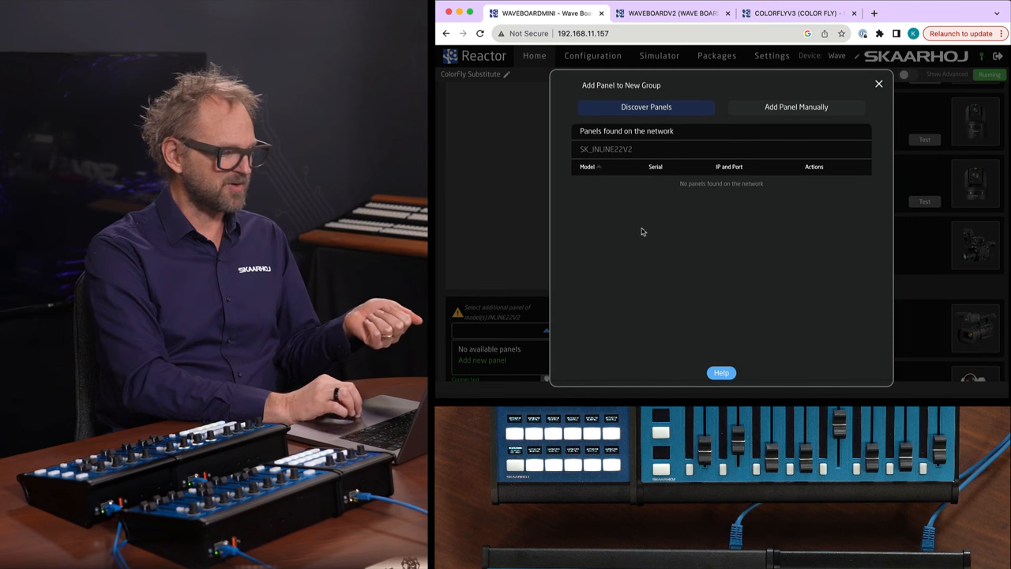
left_click(644, 107)
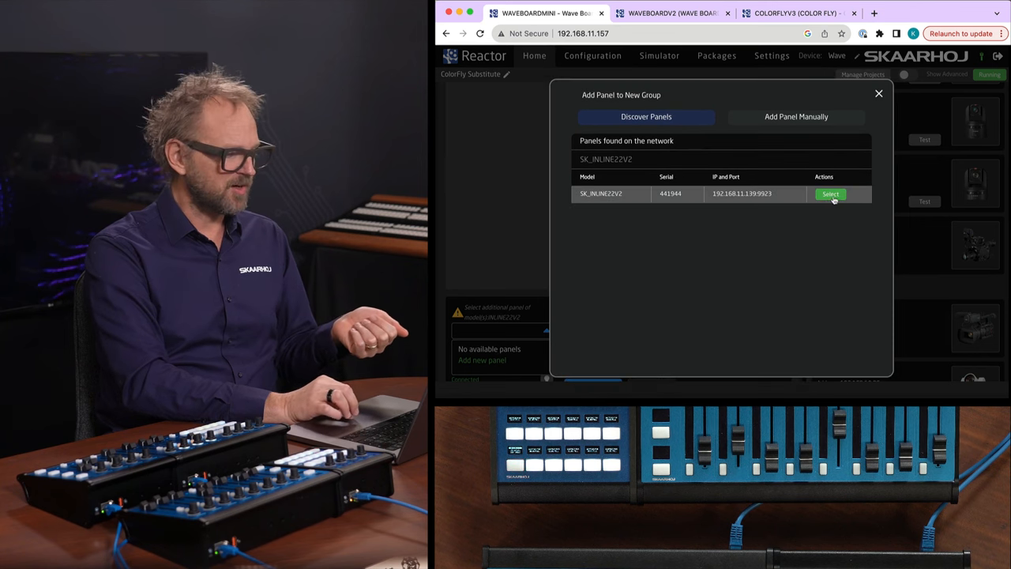
left_click(831, 194)
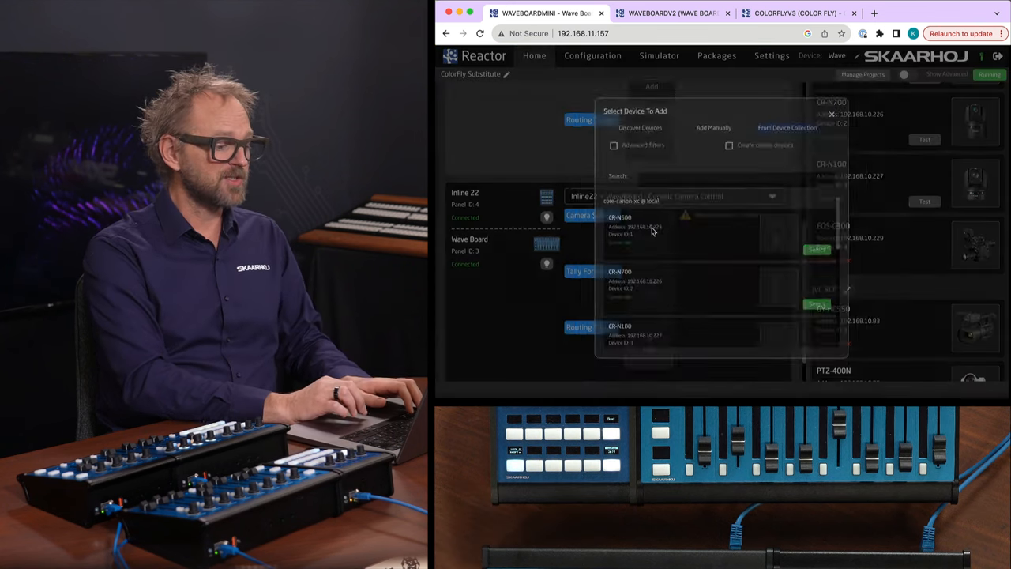
- Add the CR-N500 and CR-N700 cameras to the Inline 22 group's camera selector
left_click(840, 254)
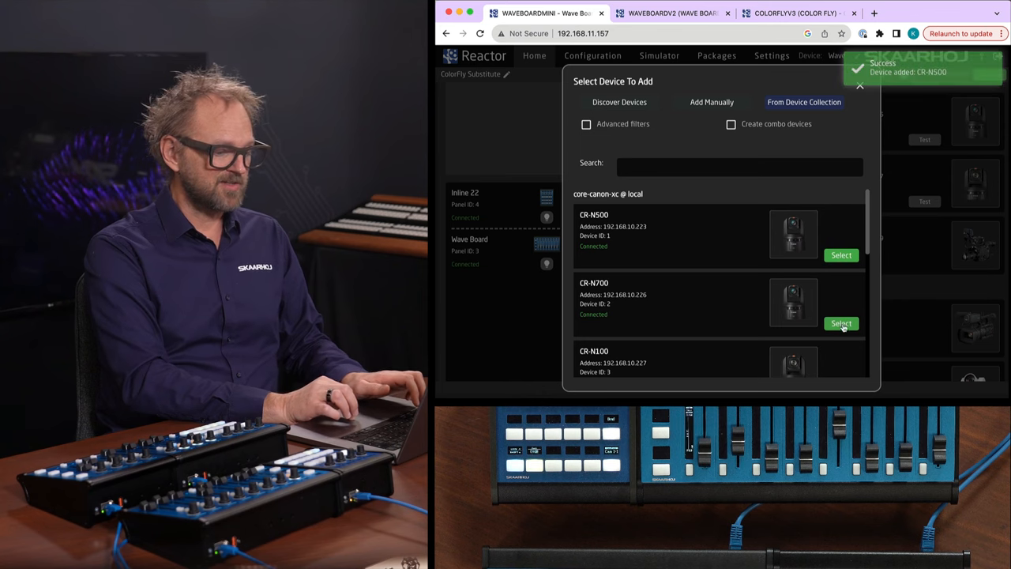
left_click(841, 323)
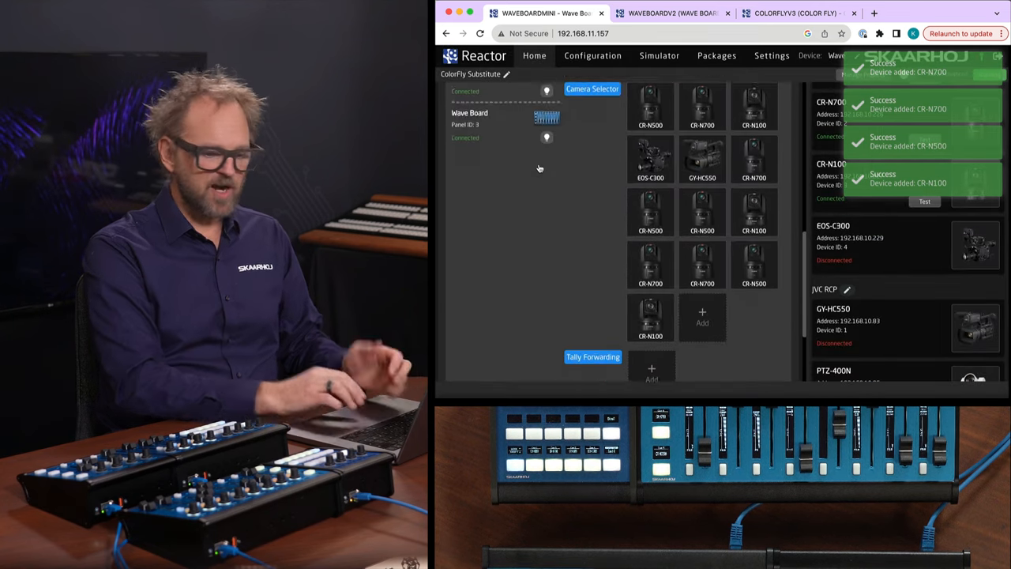
left_click(664, 12)
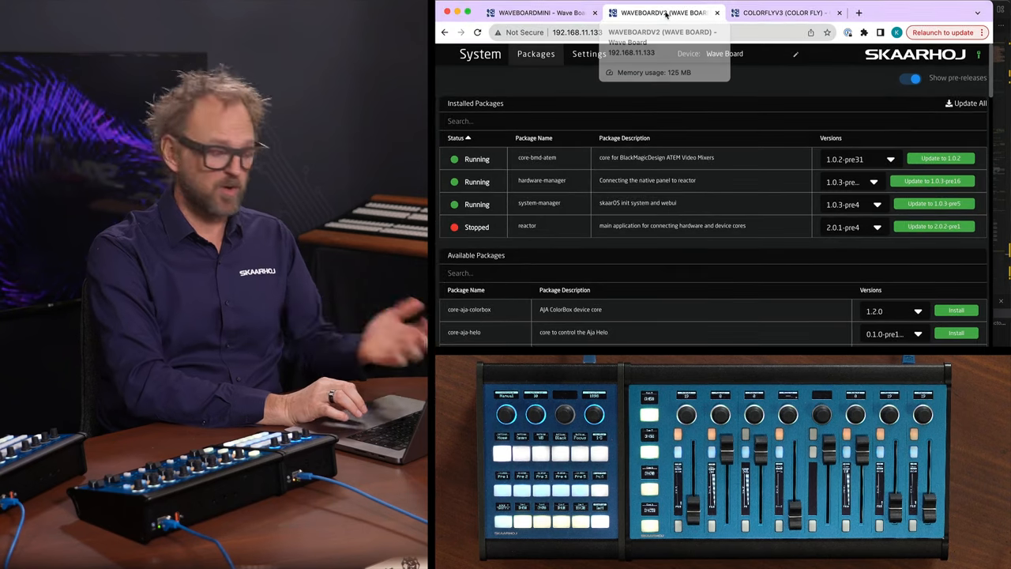
- Start the Wave Board's stopped Reactor package and reach the hardware manager settings
left_click(526, 224)
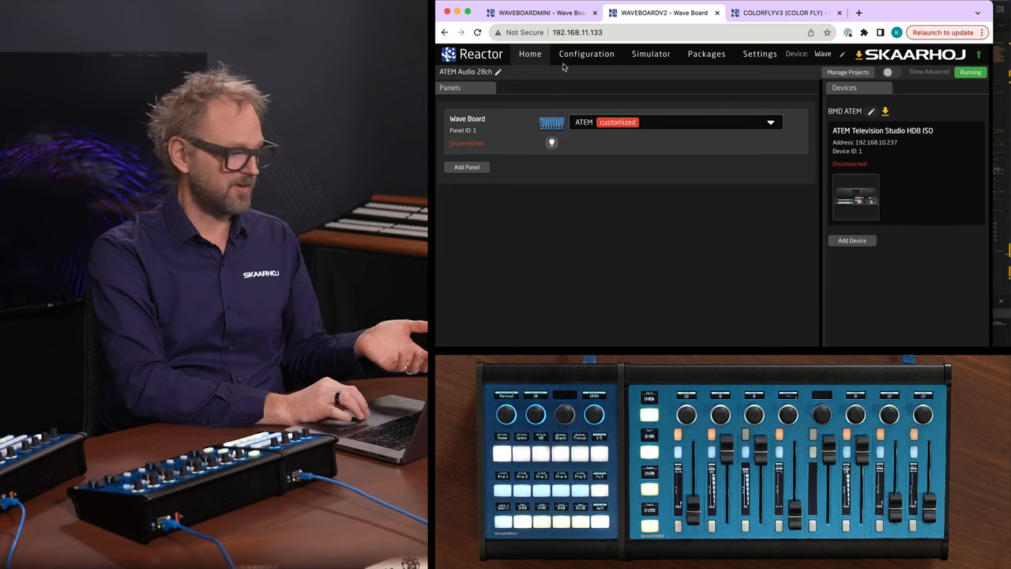
left_click(704, 54)
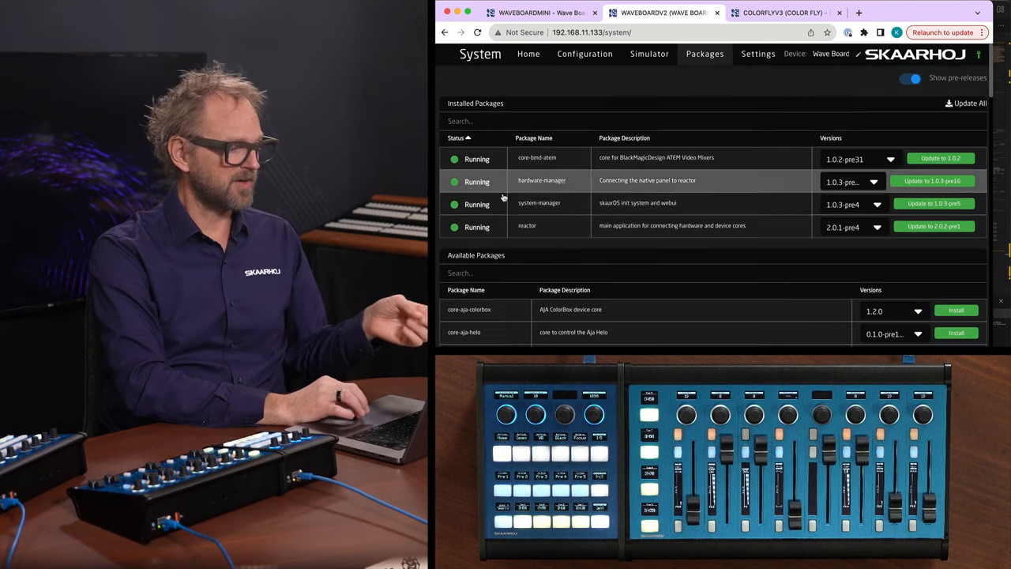
left_click(540, 180)
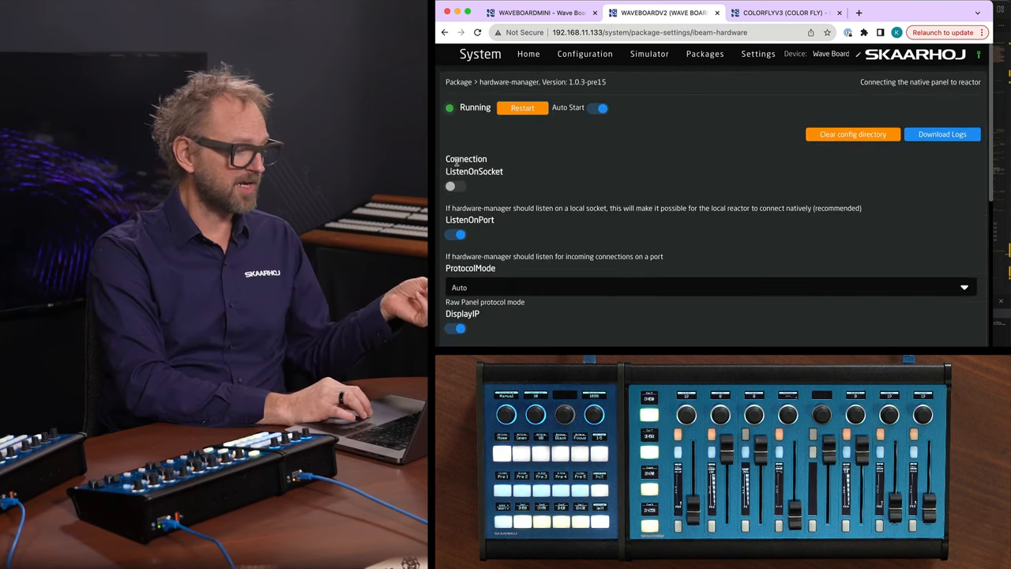
- Enable ListenOnSocket, disable ListenOnPort, then save and restart the hardware manager
left_click(455, 186)
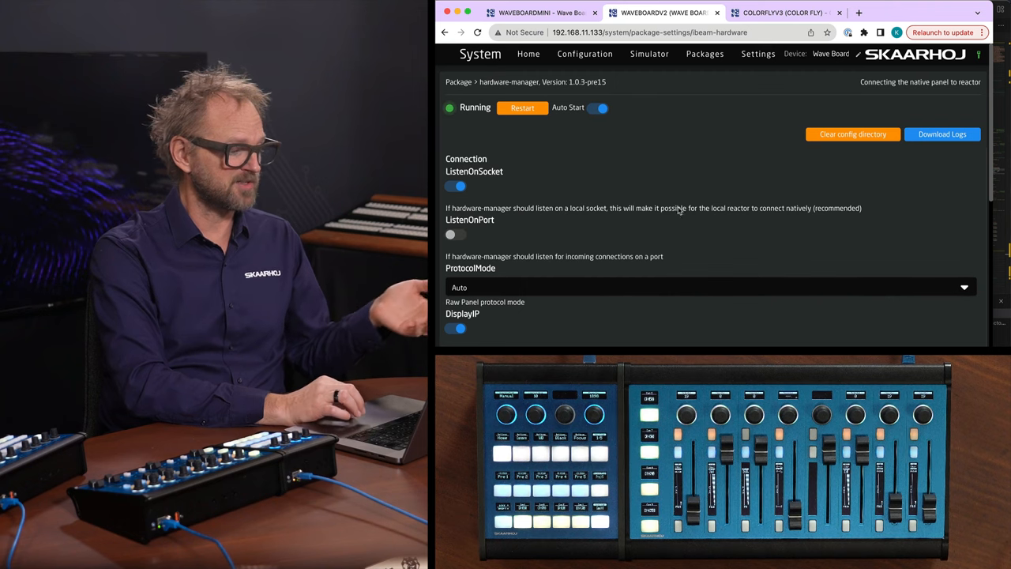
left_click(940, 104)
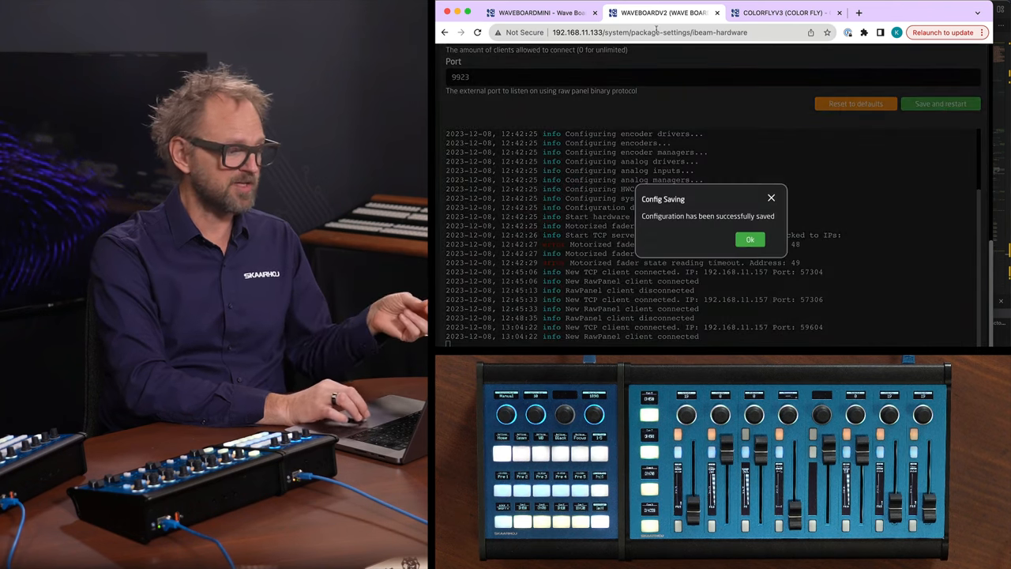
left_click(749, 240)
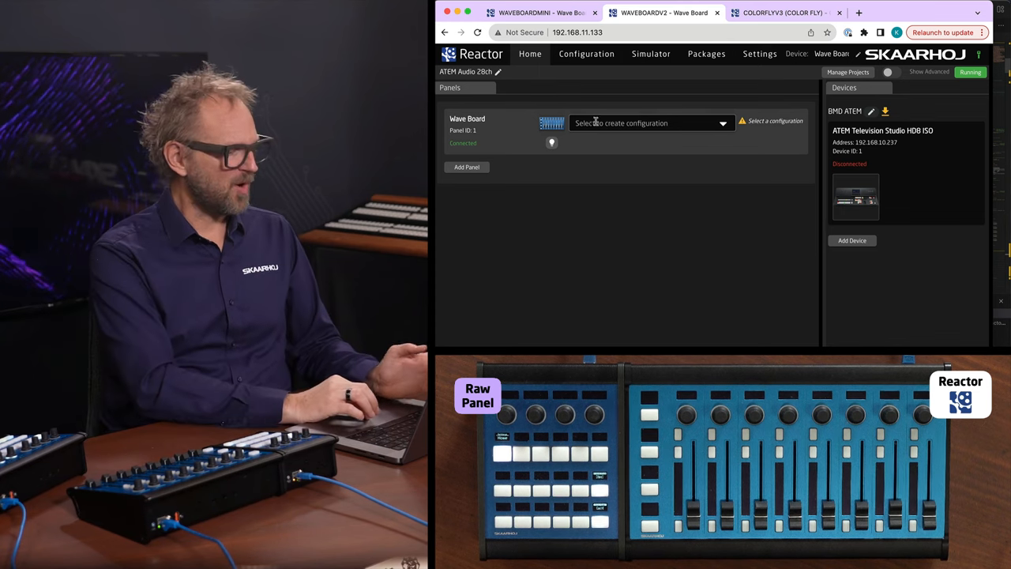
- Select 'Inline22 + WaveBoard - Generic Camera Control' and add the discovered SK_INLINE22V2 panel
left_click(648, 124)
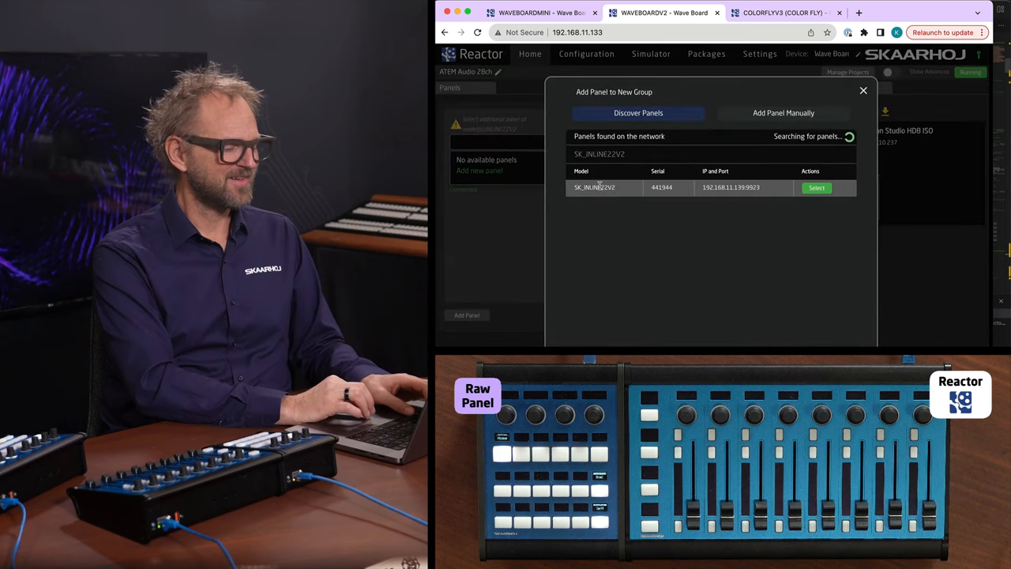
left_click(817, 187)
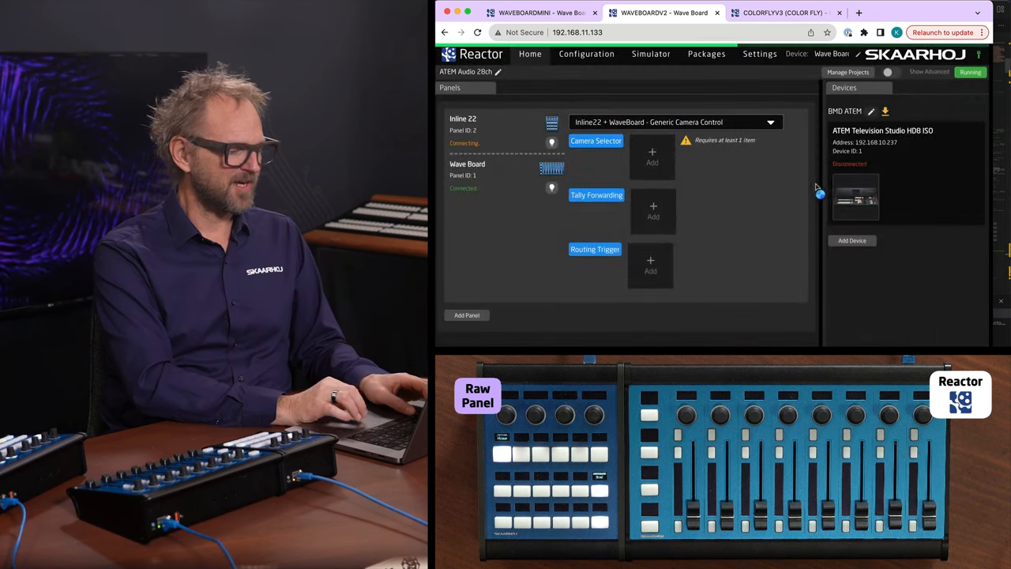